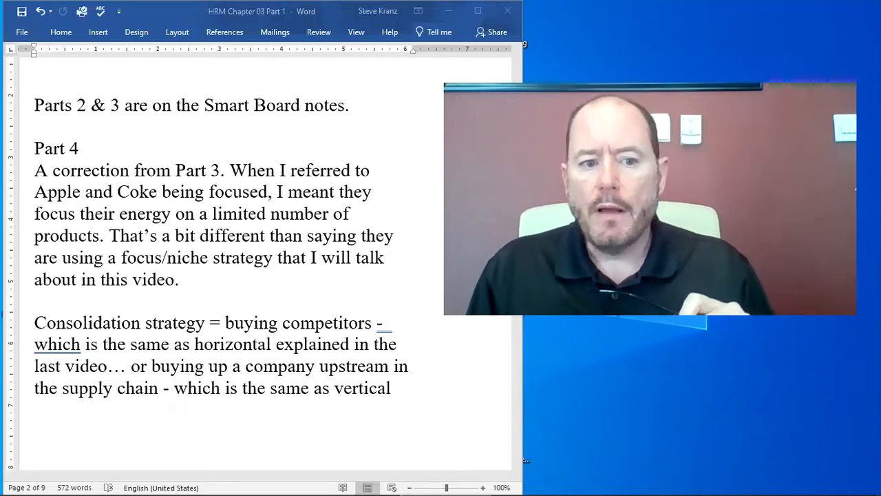
{"action": "mouse_move", "coordinate": [237, 243]}
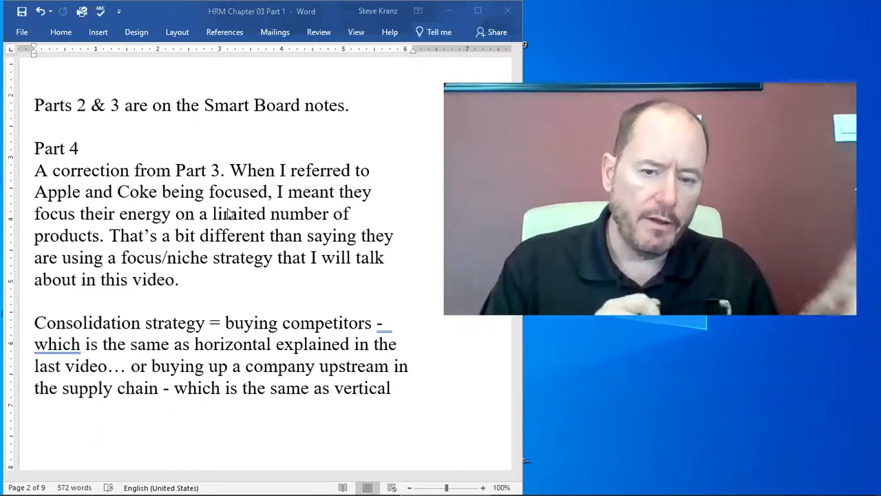
{"action": "mouse_move", "coordinate": [255, 355]}
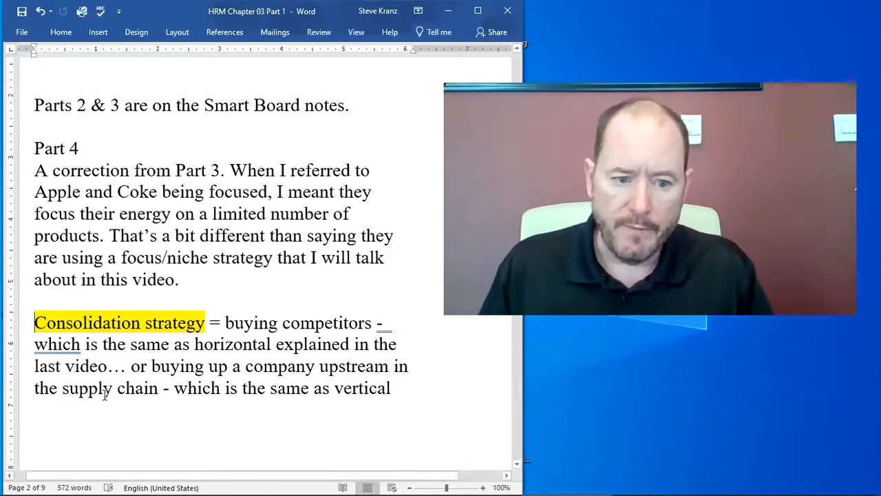
Scroll down to the Geographic Expansion Strategy heading on page 5
{"action": "scroll", "scroll_direction": "down", "scroll_amount": 3}
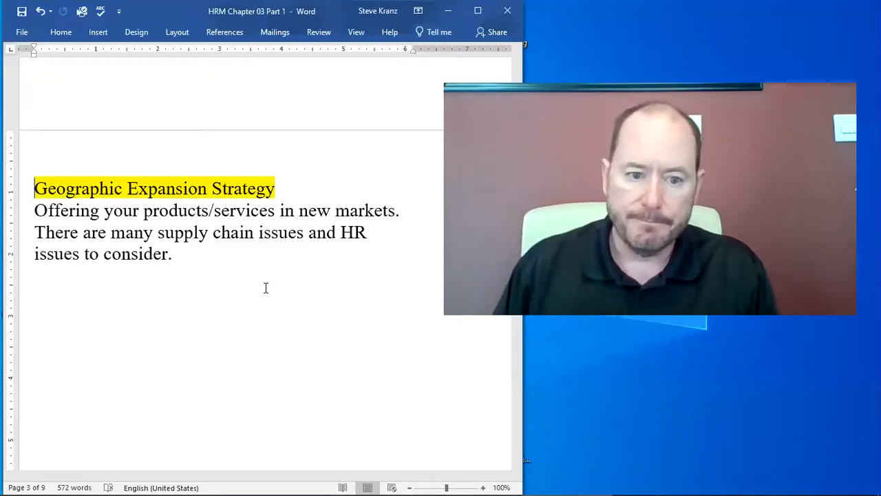
Highlight 'Cost Leadership strategy' in yellow under Competitive strategies on page 3
{"action": "scroll", "scroll_direction": "down", "scroll_amount": 3}
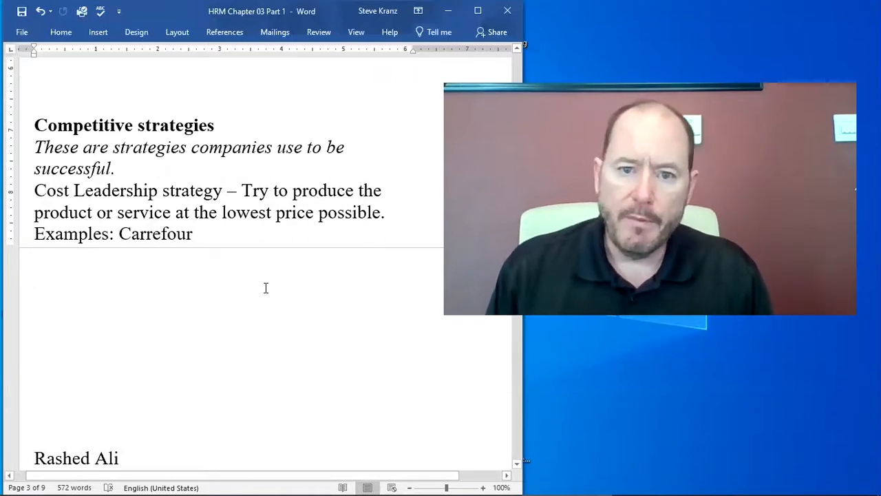
{"action": "scroll", "scroll_direction": "down", "scroll_amount": 3}
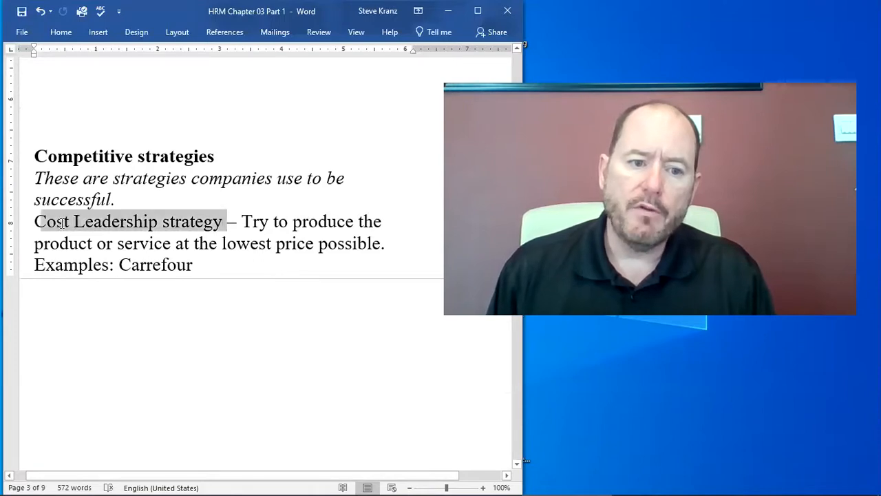
{"action": "left_click", "coordinate": [102, 201]}
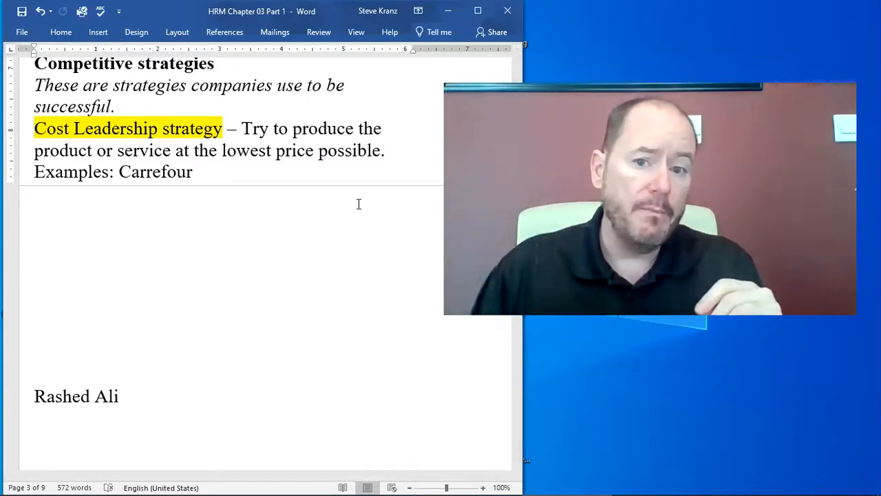
Scroll to the highlighted question on how companies profit by selling cheaply
{"action": "scroll", "scroll_direction": "down", "scroll_amount": 3}
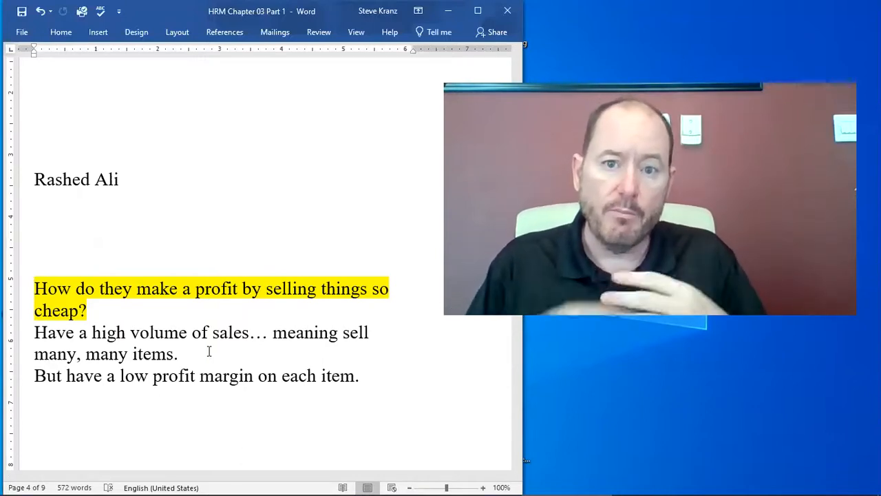
{"action": "scroll", "scroll_direction": "down", "scroll_amount": 3}
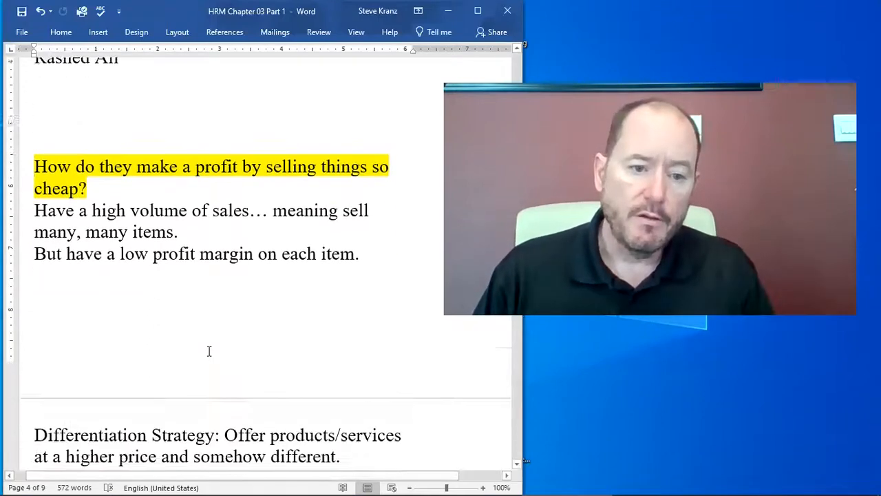
Scroll past the Differentiation Strategy definition to the mall shops paragraph on page 5
{"action": "scroll", "scroll_direction": "down", "scroll_amount": 3}
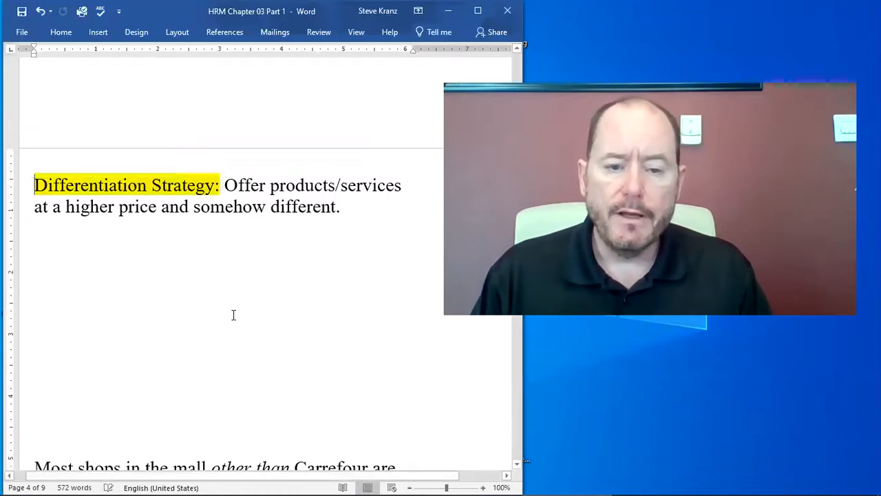
{"action": "scroll", "scroll_direction": "down", "scroll_amount": 3}
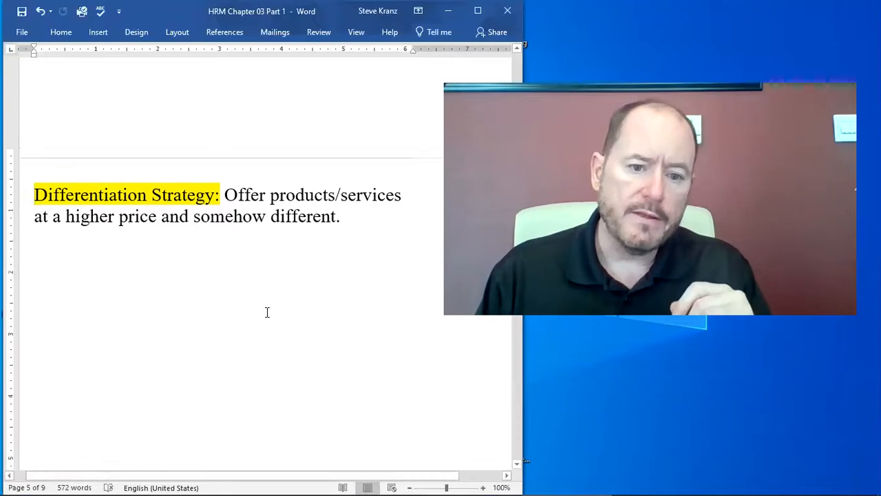
{"action": "scroll", "scroll_direction": "down", "scroll_amount": 3}
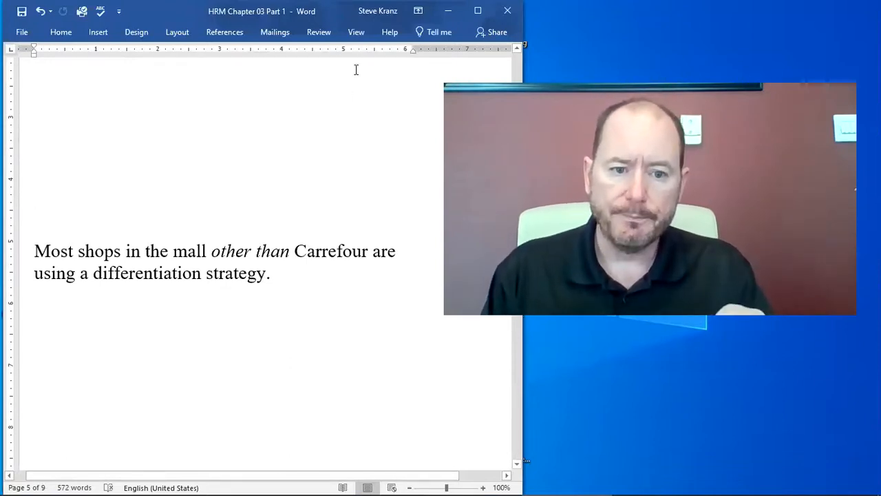
Scroll past the differentiation profit notes to the Focus/Niche strategy on page 6
{"action": "scroll", "scroll_direction": "down", "scroll_amount": 3}
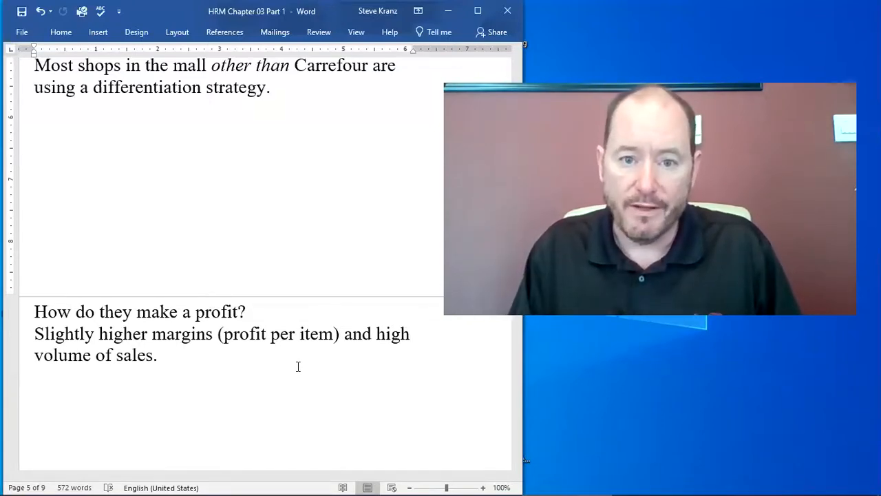
{"action": "scroll", "scroll_direction": "down", "scroll_amount": 3}
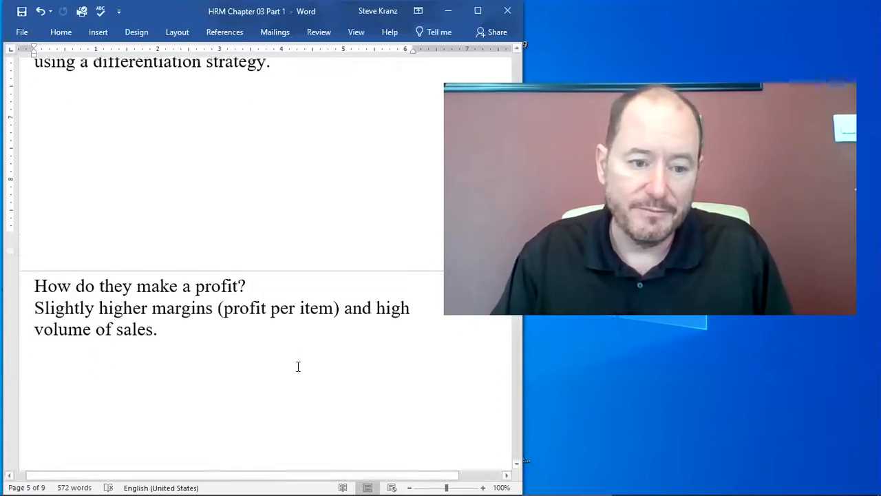
{"action": "scroll", "scroll_direction": "down", "scroll_amount": 3}
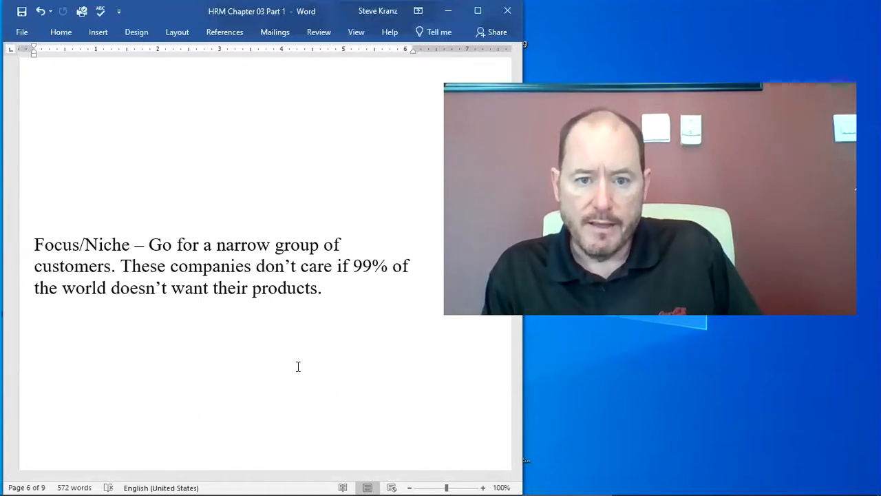
Scroll to the Coca-Cola restaurant photo on page 7
{"action": "scroll", "scroll_direction": "down", "scroll_amount": 3}
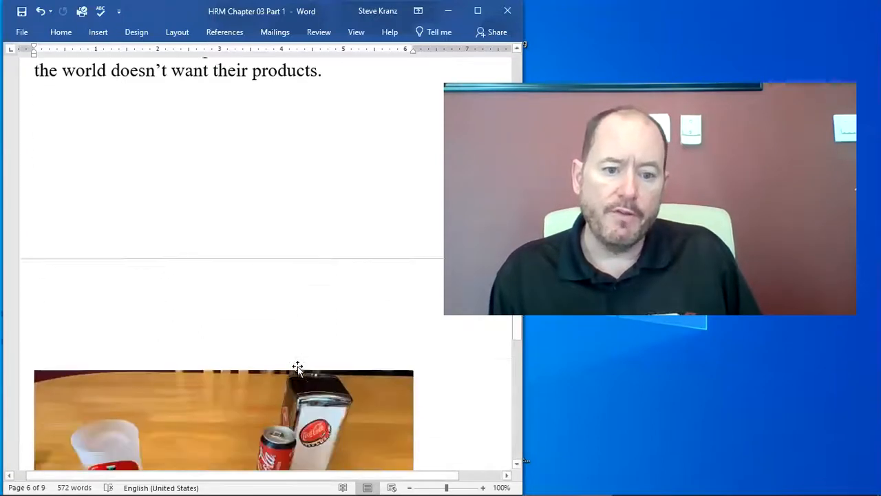
{"action": "scroll", "scroll_direction": "down", "scroll_amount": 3}
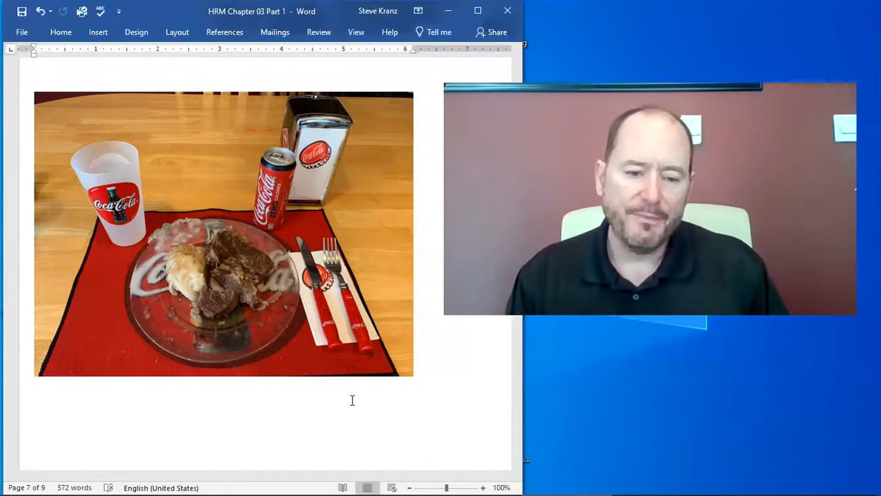
Scroll to the Meet Theo exchange student slide on page 8
{"action": "scroll", "scroll_direction": "down", "scroll_amount": 3}
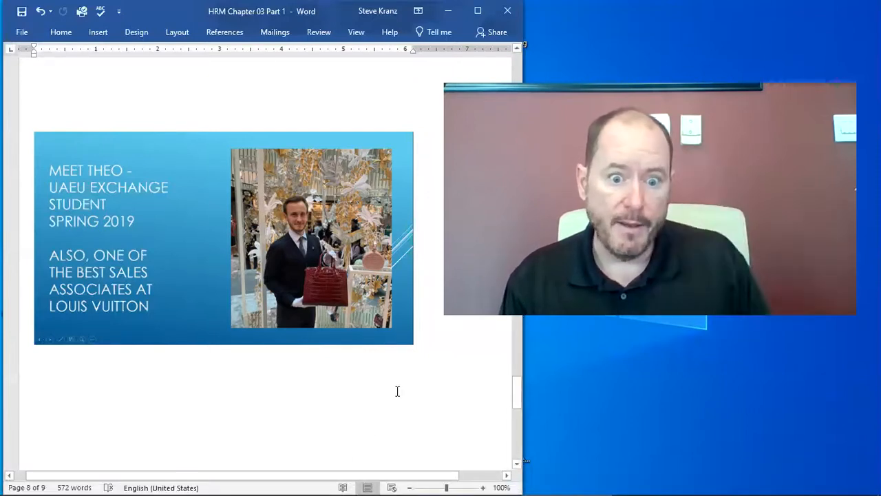
Scroll to the focus/niche profit question and the 'Other terms you need to know' heading
{"action": "scroll", "scroll_direction": "down", "scroll_amount": 3}
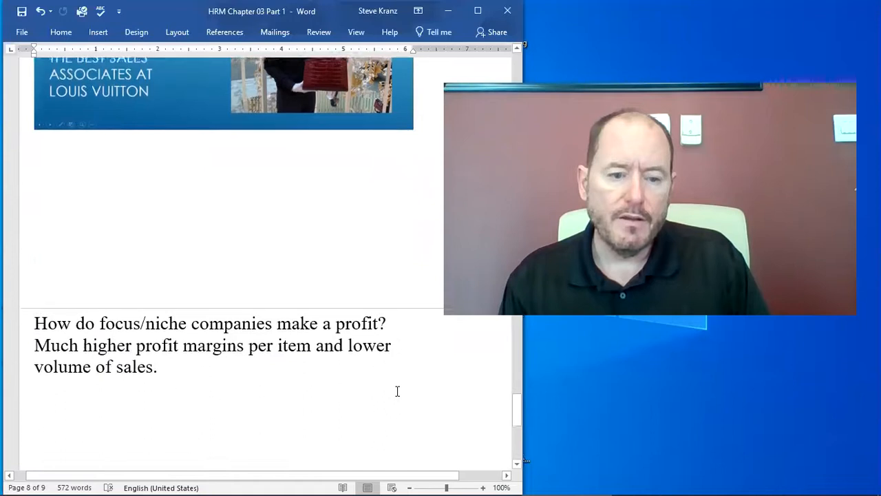
{"action": "scroll", "scroll_direction": "up", "scroll_amount": 3}
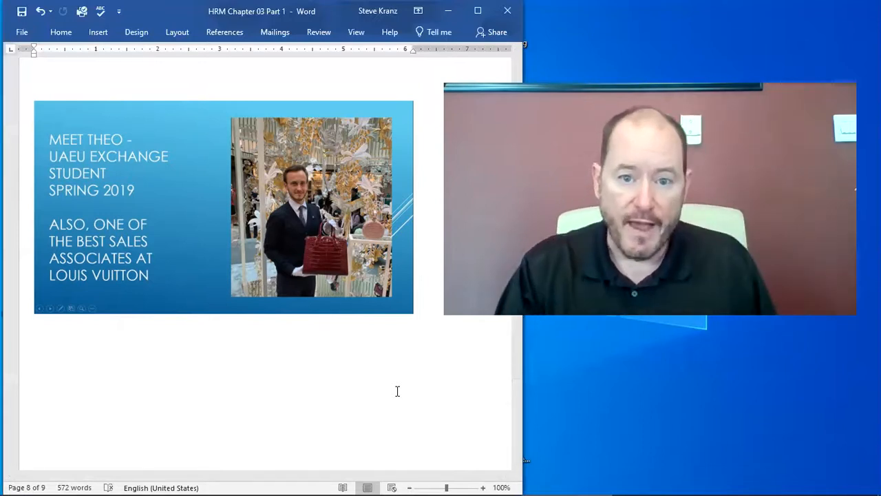
{"action": "scroll", "scroll_direction": "down", "scroll_amount": 3}
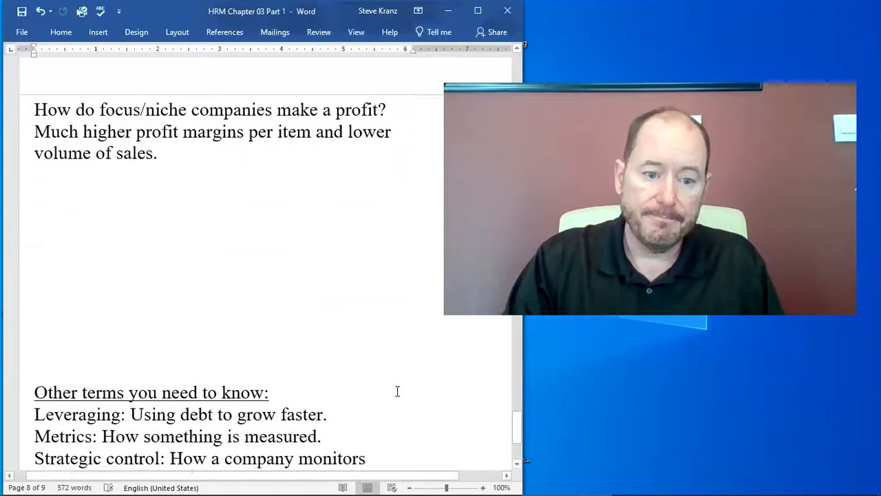
Highlight Leveraging in yellow and select 'debt' in the terms list on page 9
{"action": "scroll", "scroll_direction": "down", "scroll_amount": 3}
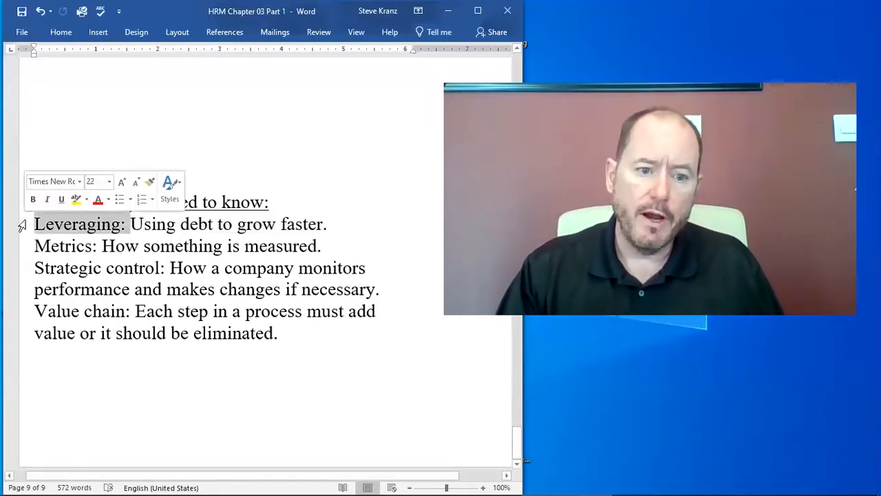
{"action": "left_click", "coordinate": [76, 198]}
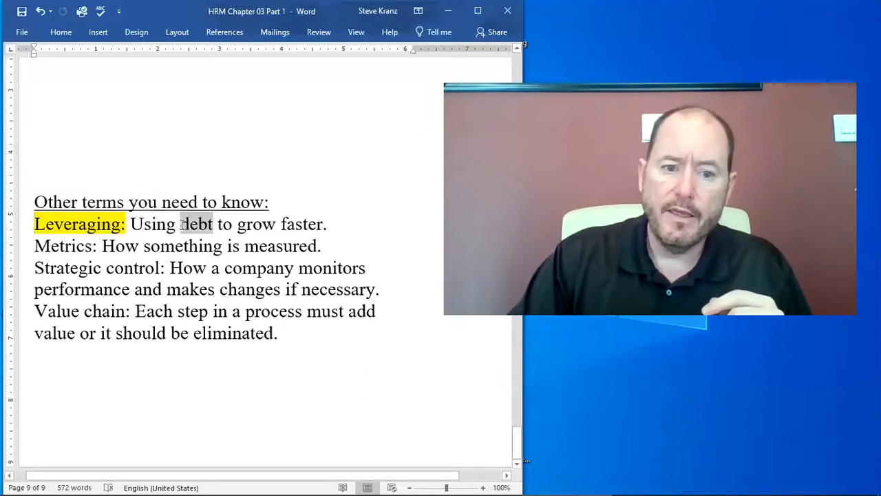
{"action": "double_click", "coordinate": [195, 223]}
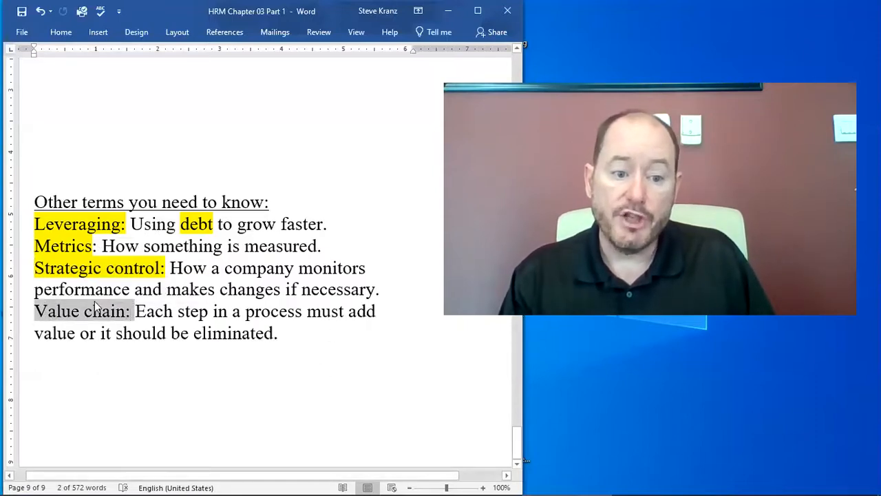
{"action": "right_click", "coordinate": [97, 306]}
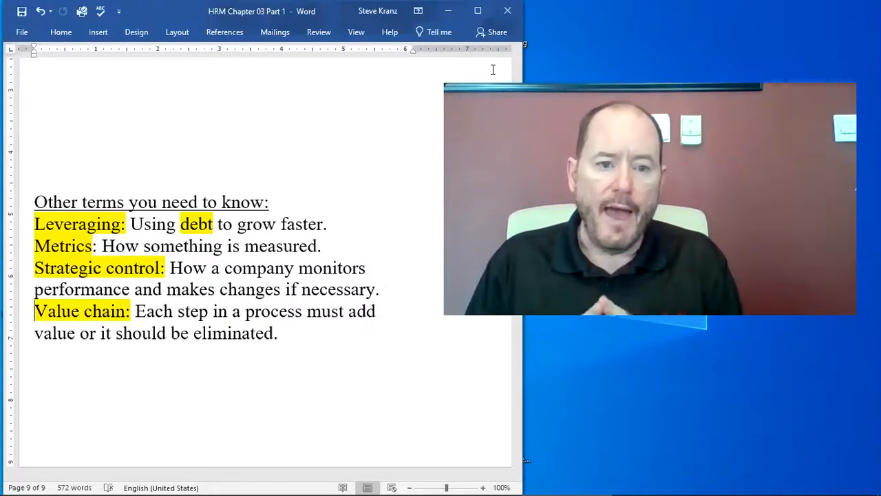
{"action": "mouse_move", "coordinate": [463, 27]}
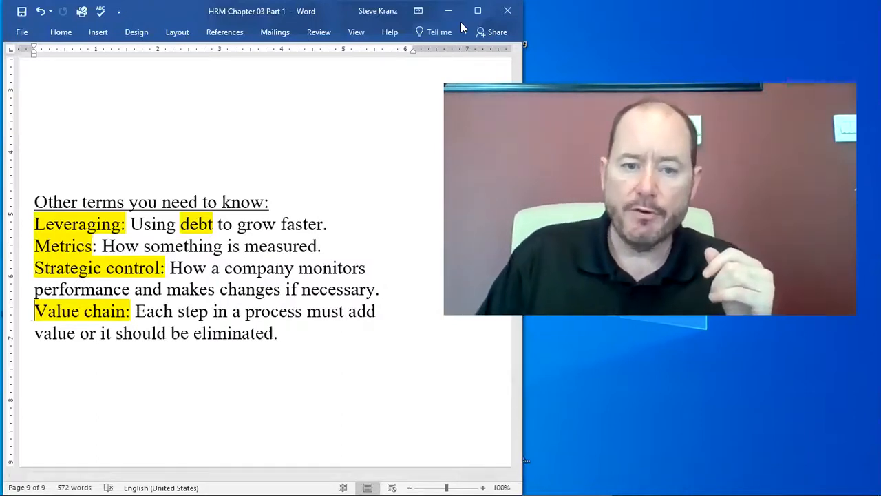